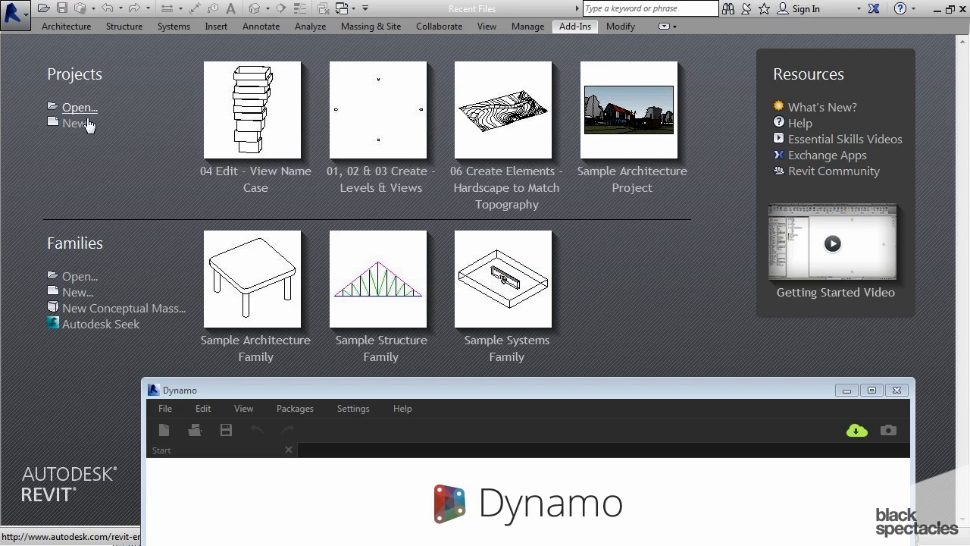
{"action": "mouse_move", "coordinate": [79, 106]}
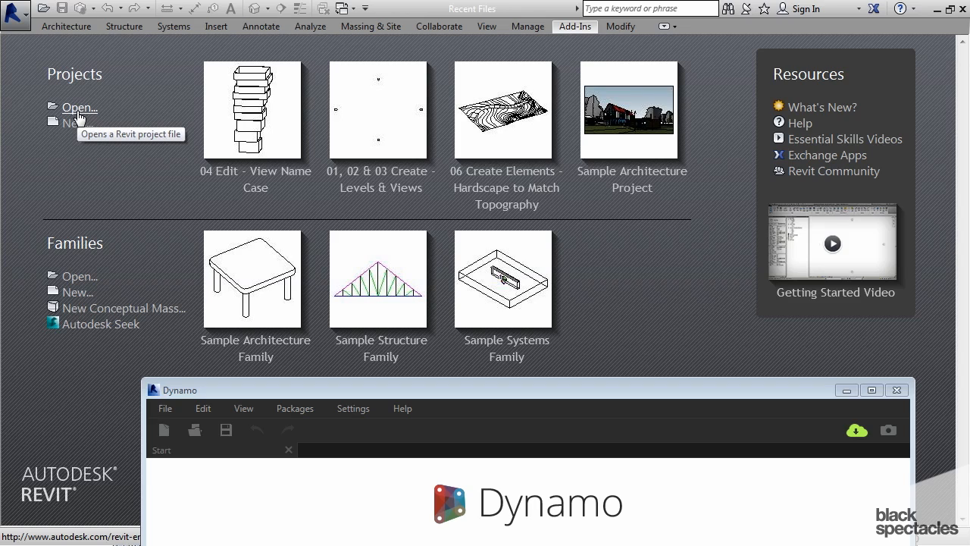
{"action": "mouse_move", "coordinate": [75, 122]}
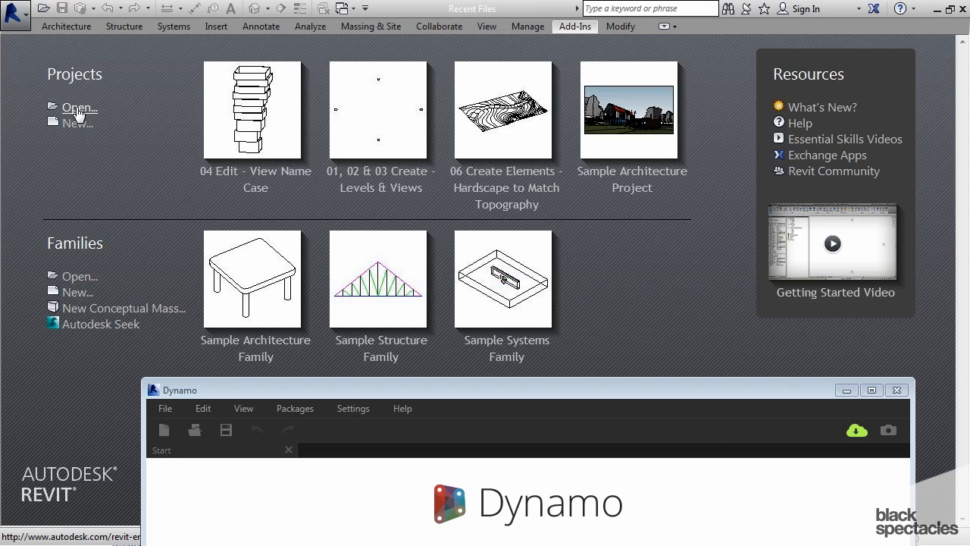
Step: Open '05 & 06 Edit - Rename Levels.rvt' and bring up the north elevation view
{"action": "left_click", "coordinate": [79, 106]}
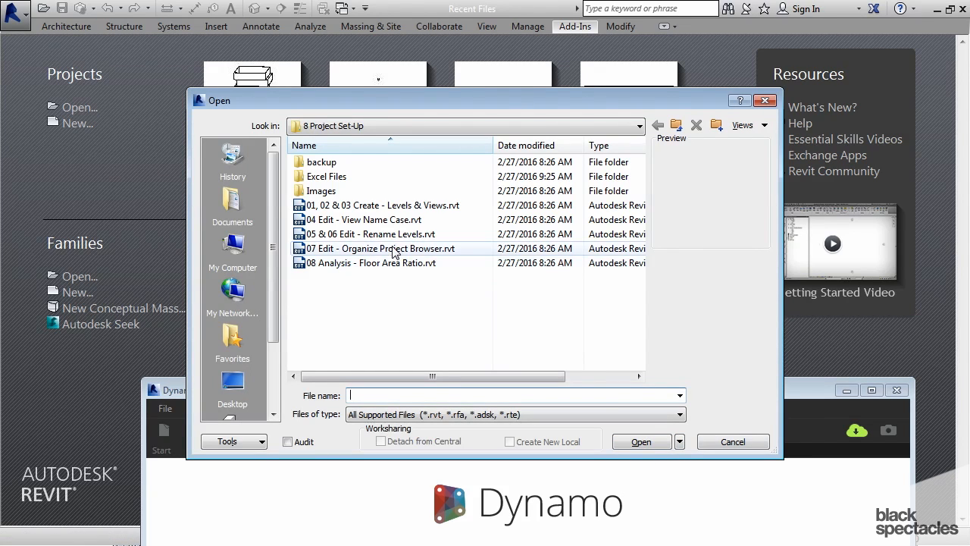
{"action": "left_click", "coordinate": [370, 233]}
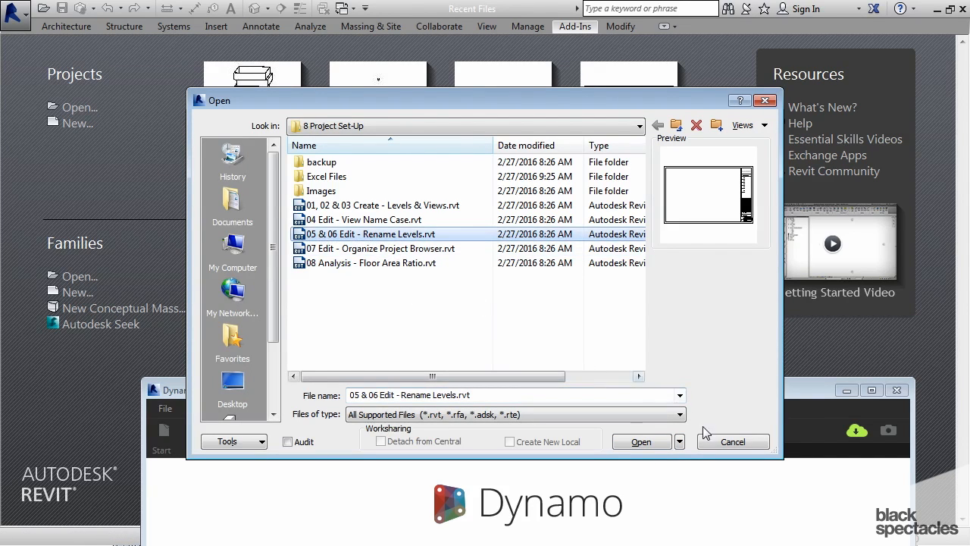
{"action": "left_click", "coordinate": [732, 442]}
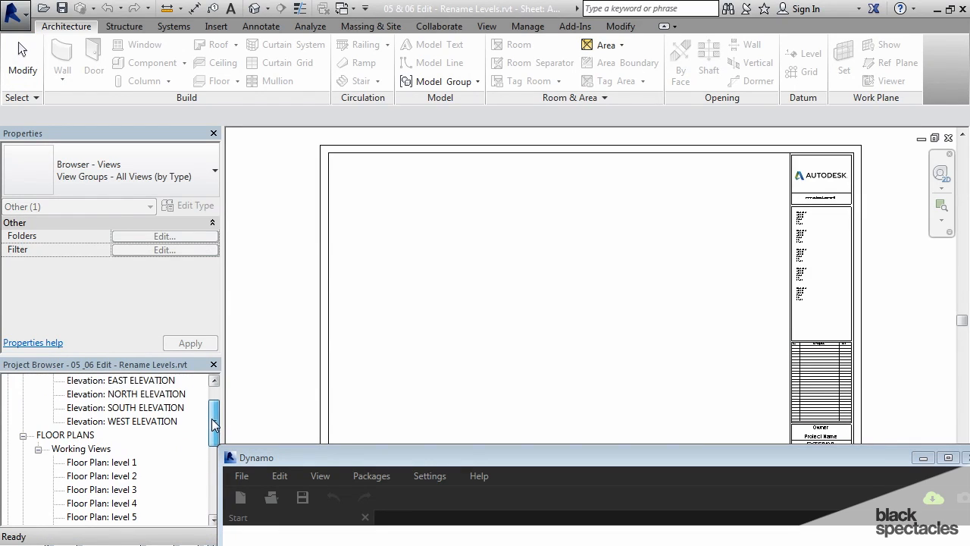
{"action": "double_click", "coordinate": [125, 394]}
{"action": "type", "text": "string to up"}
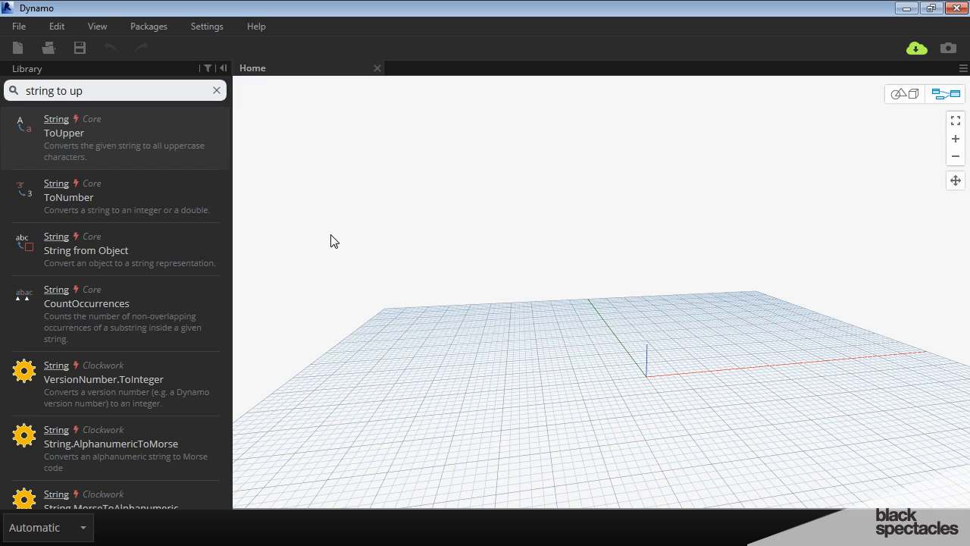
Step: Search 'categor', place a Categories node and set its dropdown to Levels
{"action": "triple_click", "coordinate": [76, 91]}
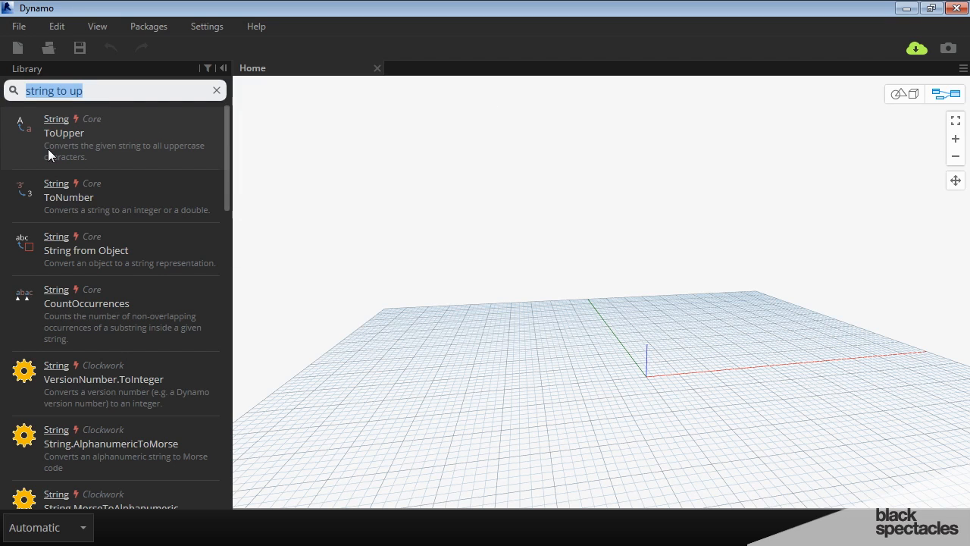
{"action": "type", "text": "categor"}
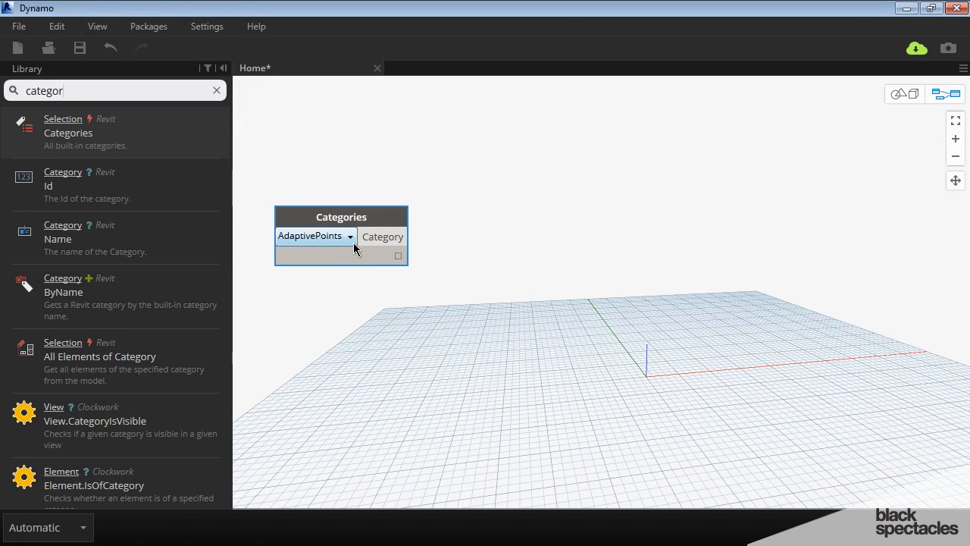
{"action": "left_click", "coordinate": [349, 237]}
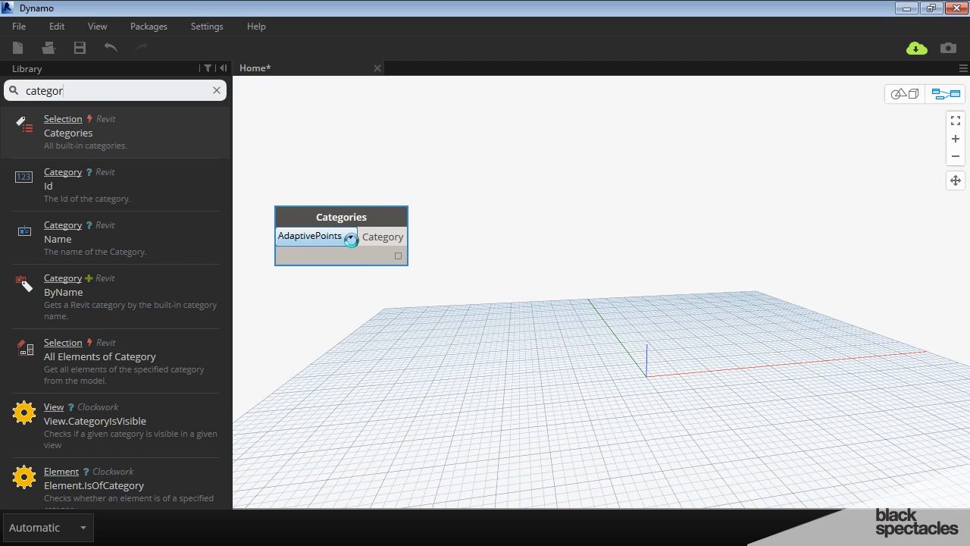
{"action": "left_click", "coordinate": [312, 237]}
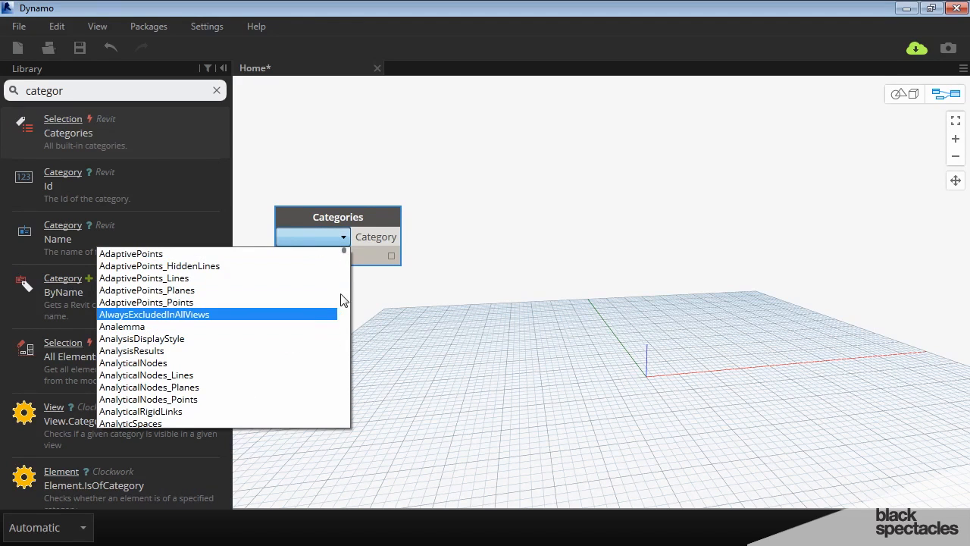
{"action": "scroll", "scroll_direction": "down", "scroll_amount": 3}
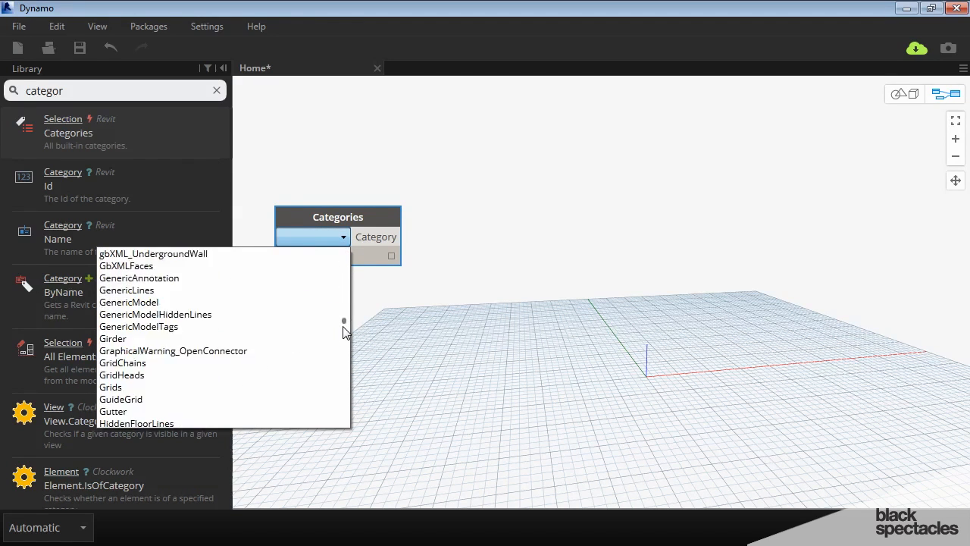
{"action": "scroll", "scroll_direction": "down", "scroll_amount": 3}
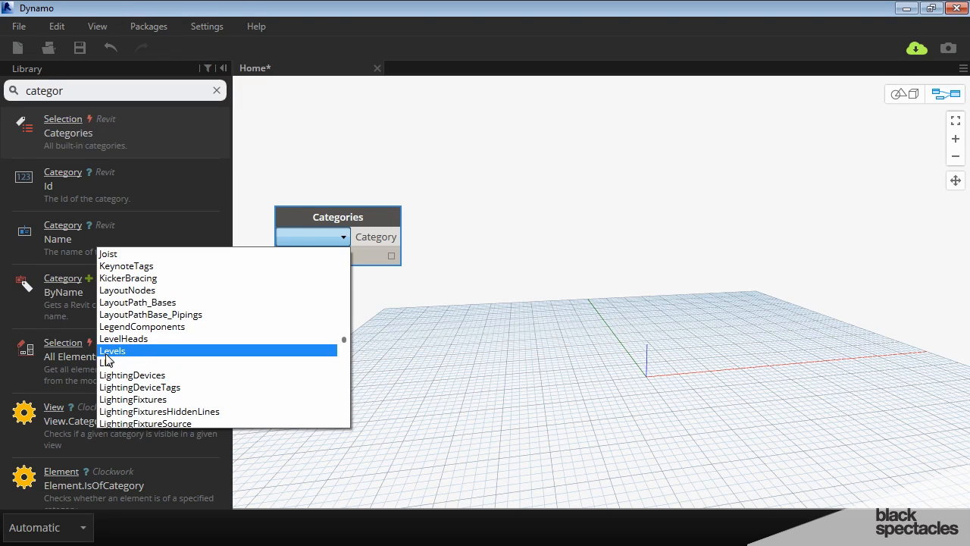
{"action": "left_click", "coordinate": [112, 350]}
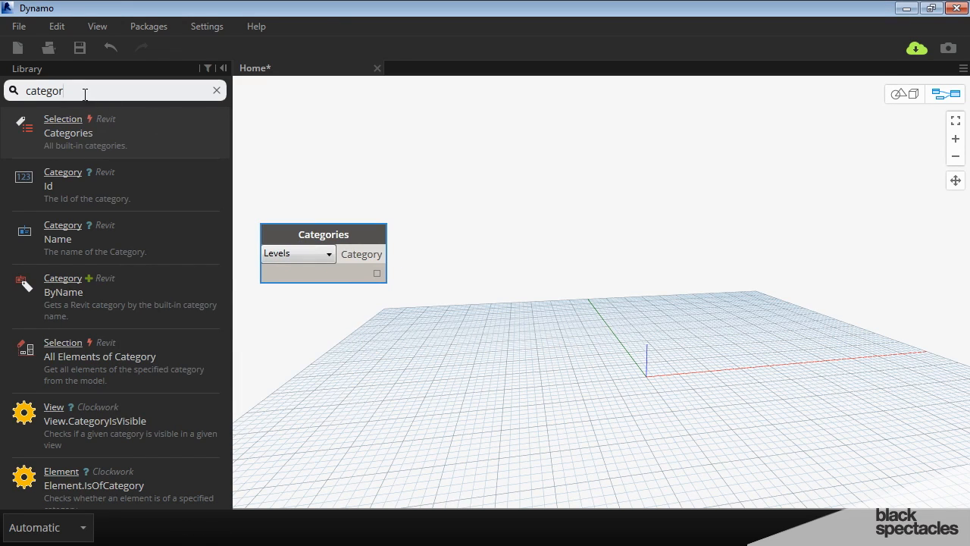
Step: Begin searching the library for the All Elements of Category node
{"action": "type", "text": "all element of cat"}
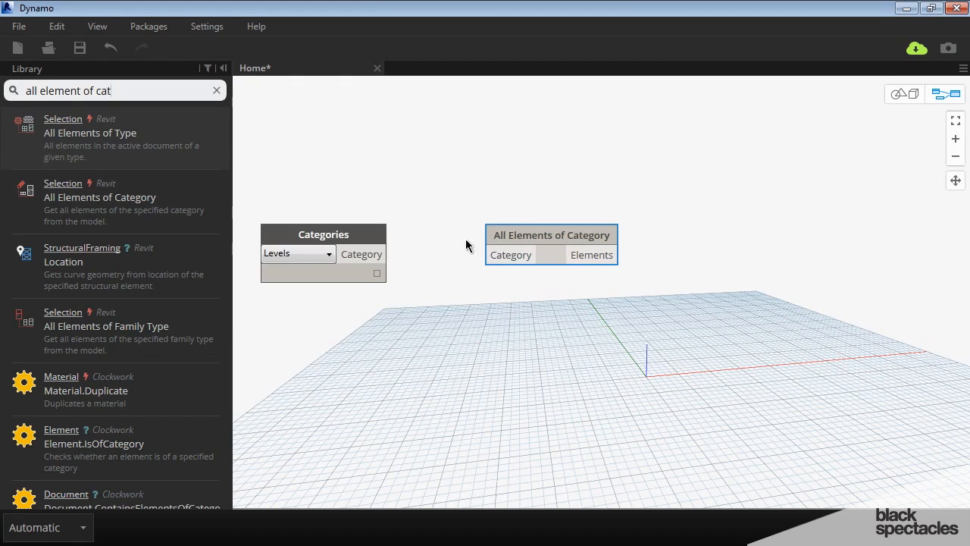
Step: Wire the Categories (Levels) output into All Elements of Category's Category input
{"action": "left_click_drag", "start_coordinate": [551, 235], "coordinate": [506, 235]}
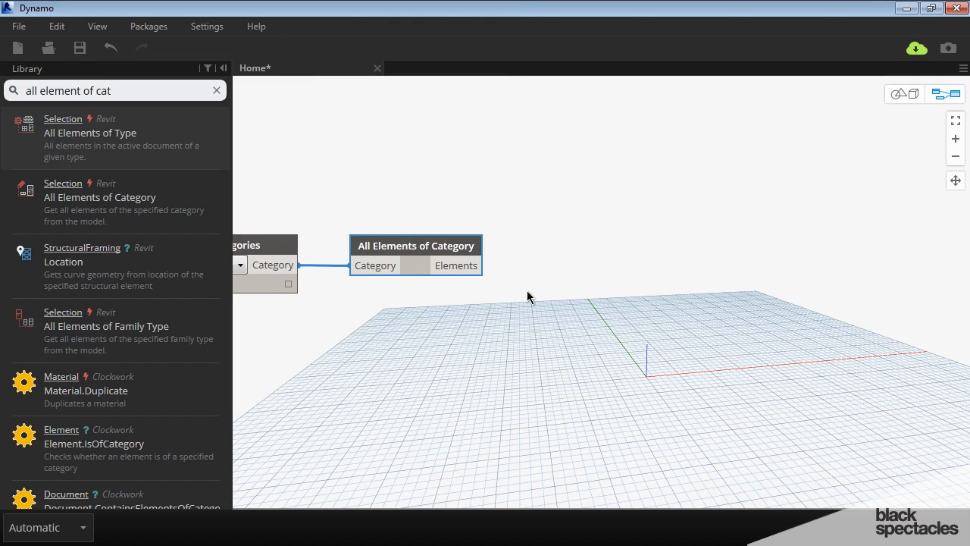
{"action": "mouse_move", "coordinate": [500, 256]}
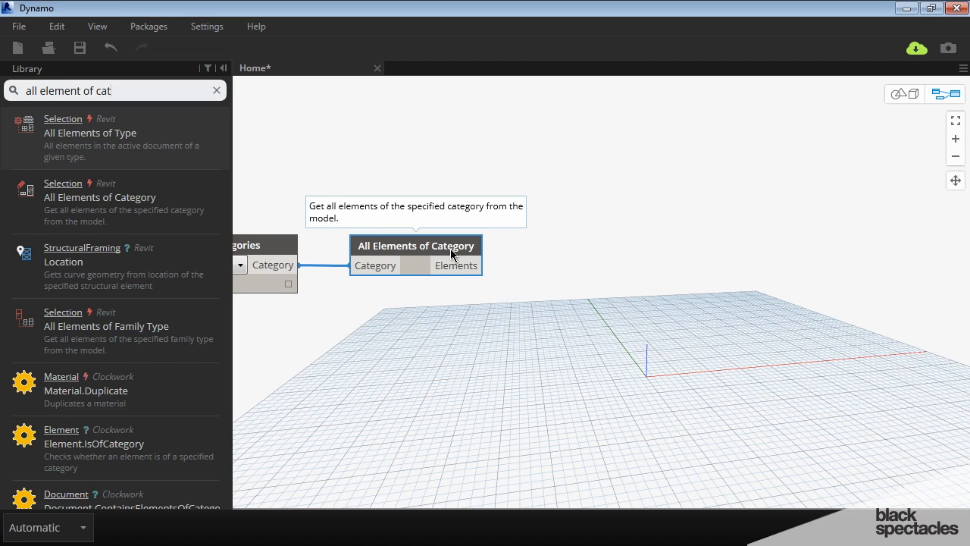
{"action": "left_click", "coordinate": [106, 91]}
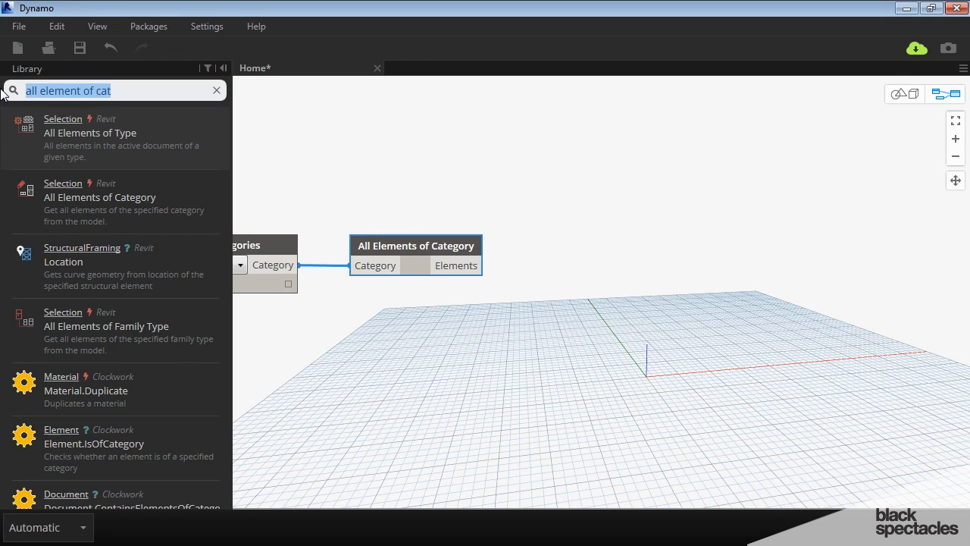
Step: Add Element.GetParameterValueByName with a "Name" Code Block wired to parameterName
{"action": "type", "text": "get"}
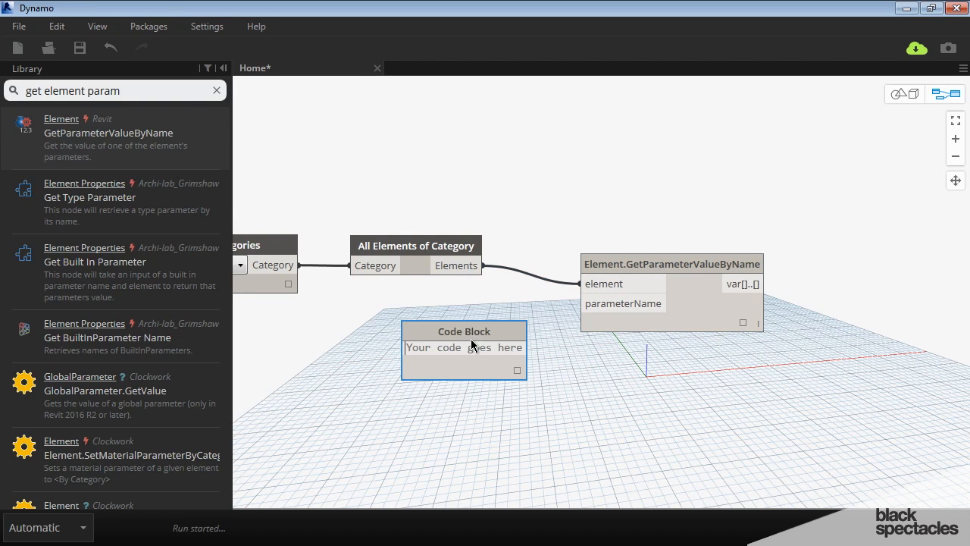
{"action": "type", "text": "\"Name\";"}
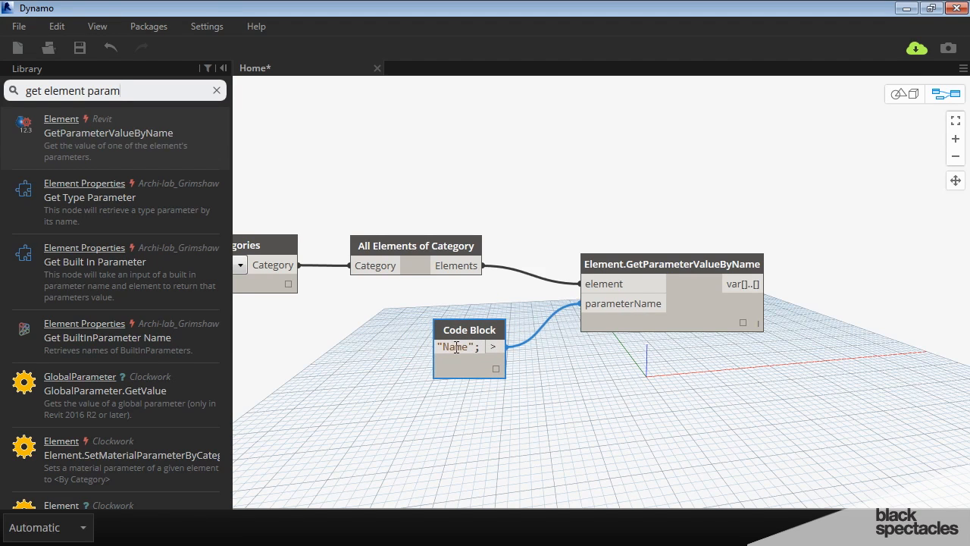
{"action": "left_click_drag", "start_coordinate": [469, 346], "coordinate": [473, 325]}
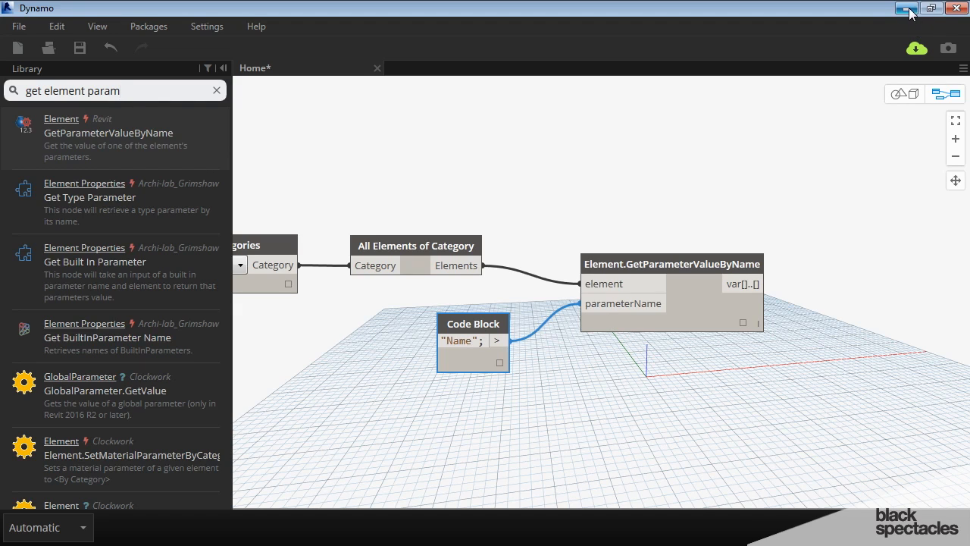
Step: In Revit, select Level 4 and view its Name property, then restore Dynamo full screen
{"action": "left_click", "coordinate": [907, 9]}
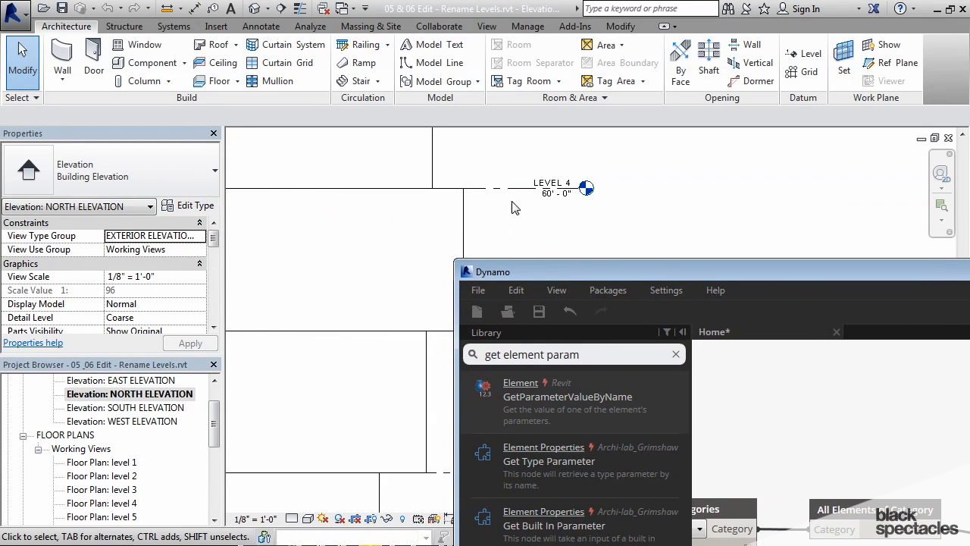
{"action": "left_click", "coordinate": [589, 188]}
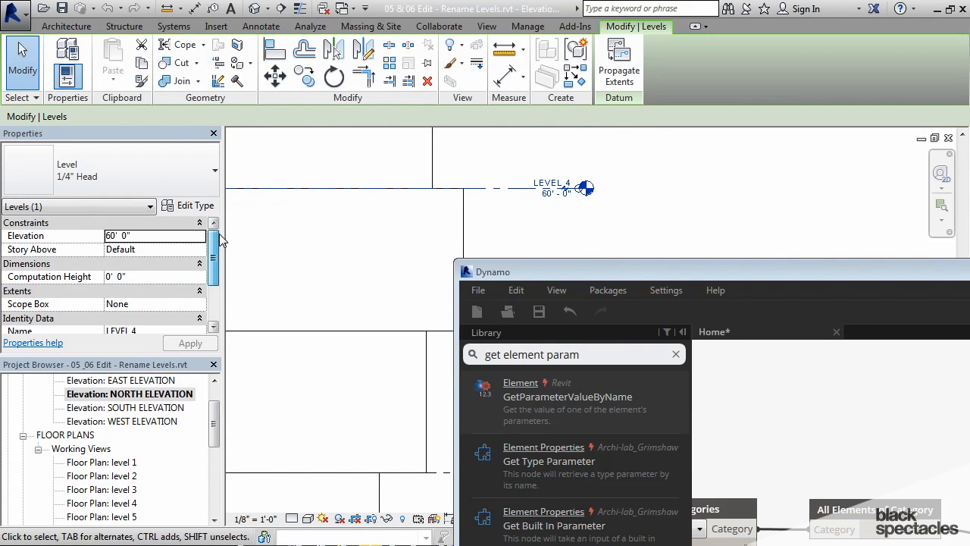
{"action": "scroll", "scroll_direction": "down", "scroll_amount": 3}
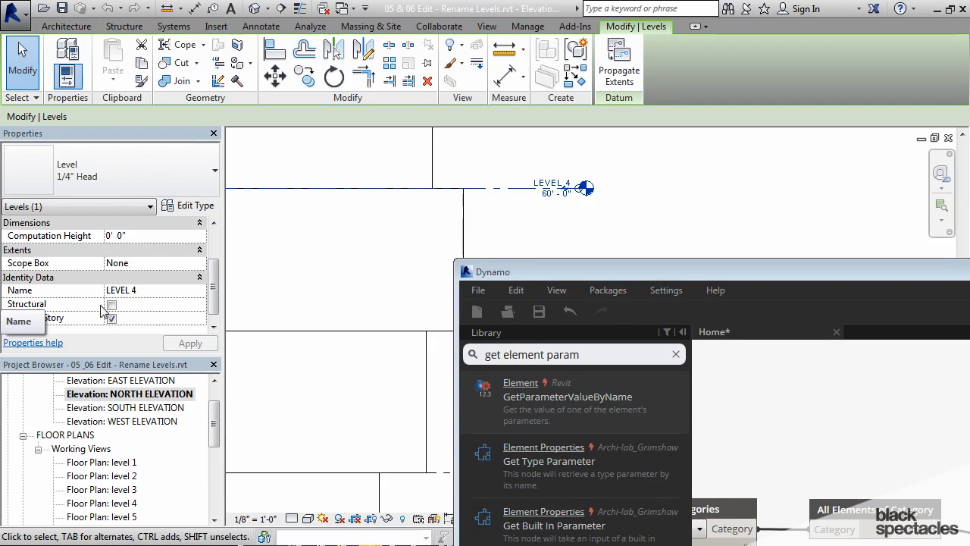
{"action": "left_click", "coordinate": [864, 145]}
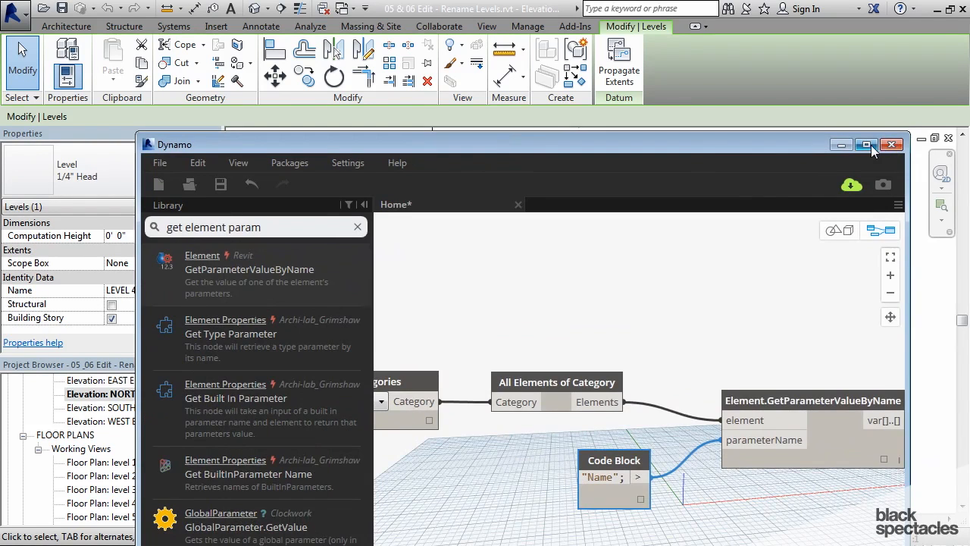
{"action": "left_click", "coordinate": [866, 146]}
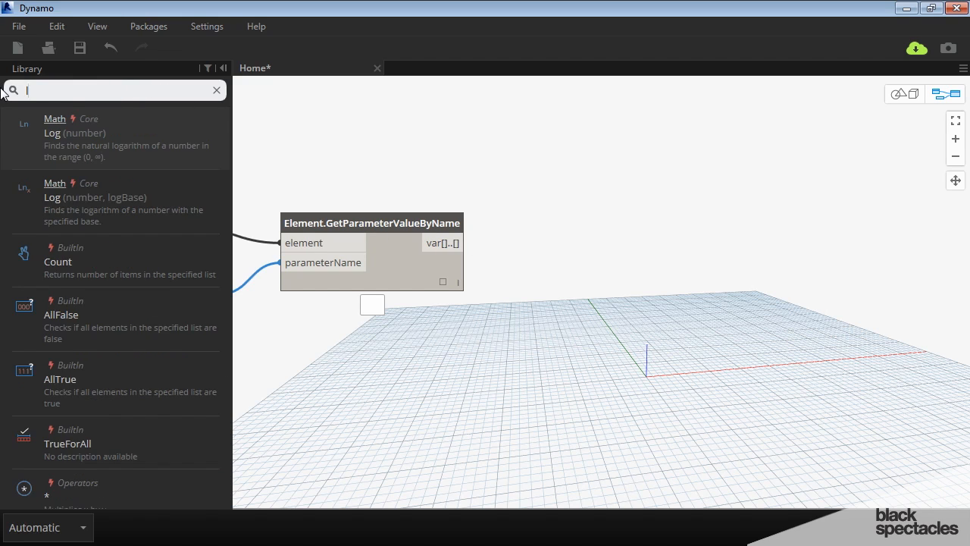
Step: Add a List.Count node taking GetParameterValueByName's output as its list
{"action": "type", "text": "list count"}
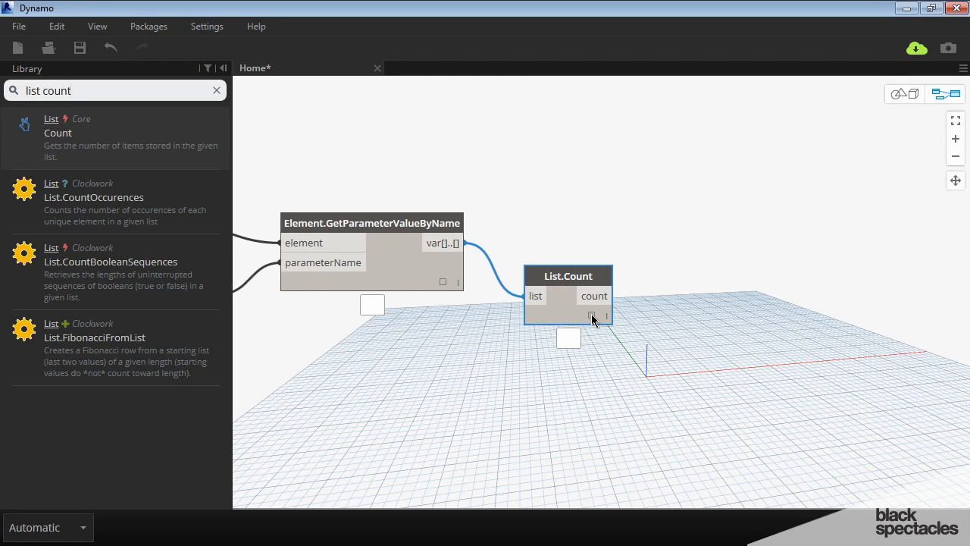
{"action": "mouse_move", "coordinate": [540, 289]}
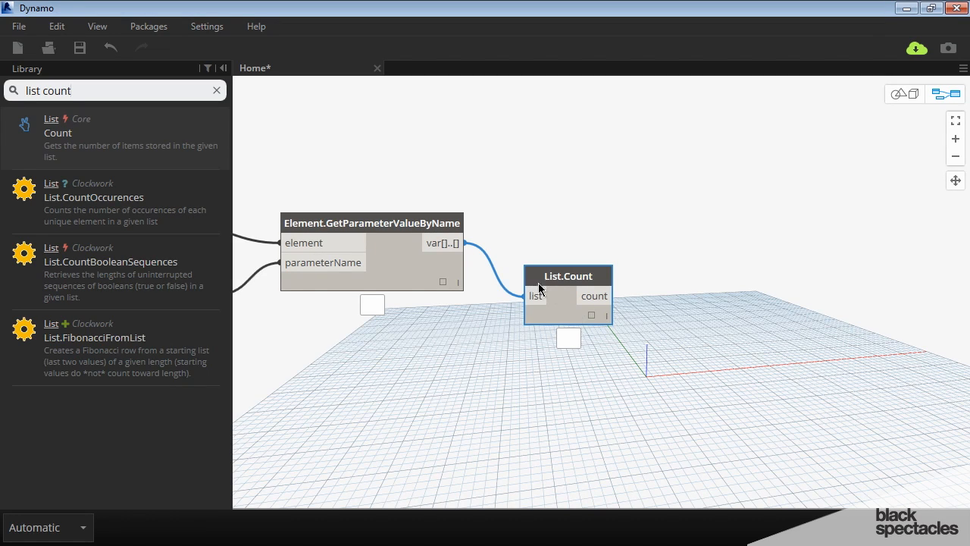
{"action": "mouse_move", "coordinate": [594, 321]}
{"action": "type", "text": "f repeated"}
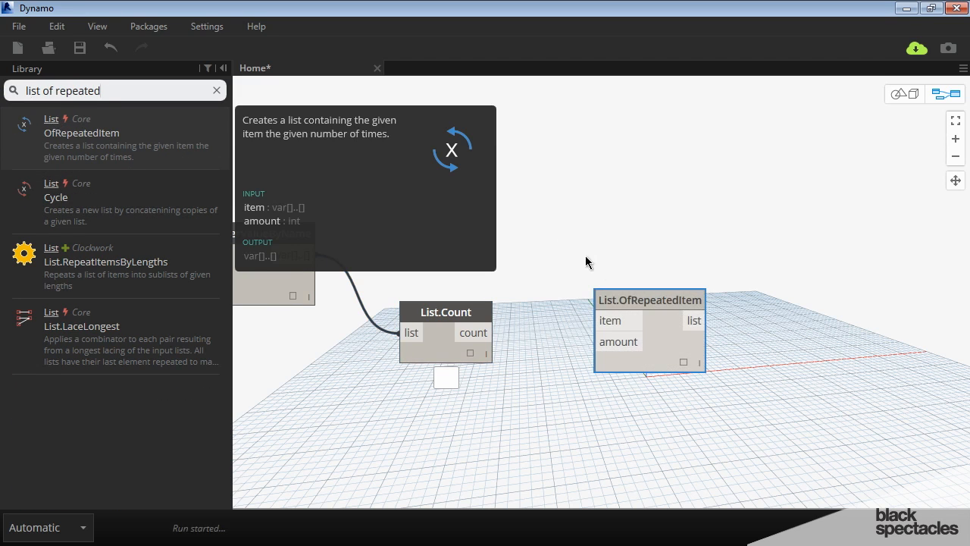
Step: Add List.OfRepeatedItem fed by an "H" Code Block as item and List.Count as amount
{"action": "left_click_drag", "start_coordinate": [649, 300], "coordinate": [691, 317]}
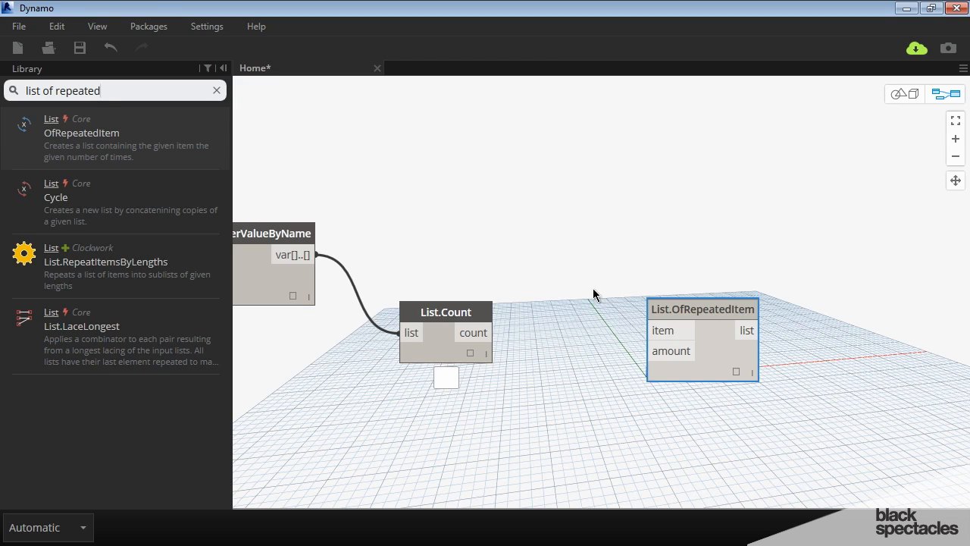
{"action": "mouse_move", "coordinate": [631, 328]}
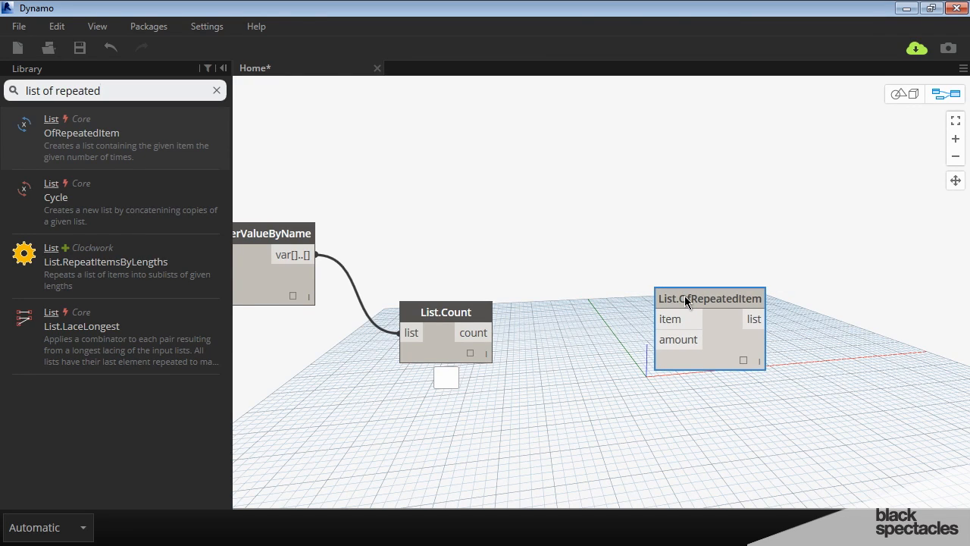
{"action": "left_click_drag", "start_coordinate": [491, 332], "coordinate": [670, 319]}
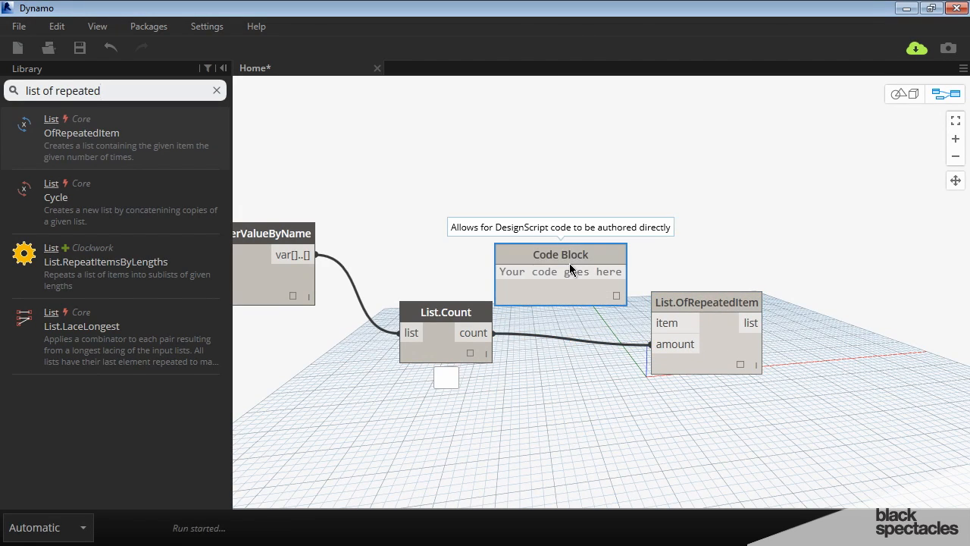
{"action": "type", "text": "\"H\";"}
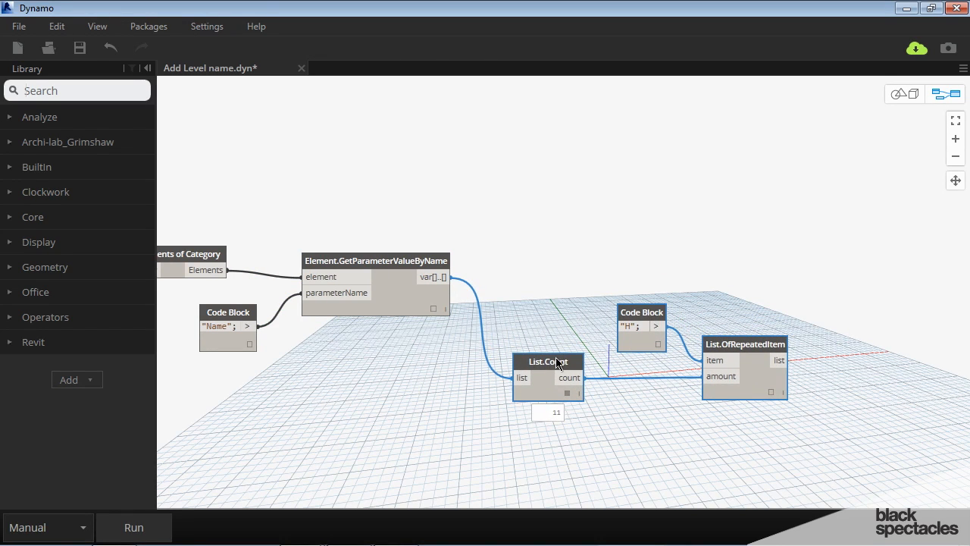
{"action": "left_click_drag", "start_coordinate": [643, 313], "coordinate": [643, 321]}
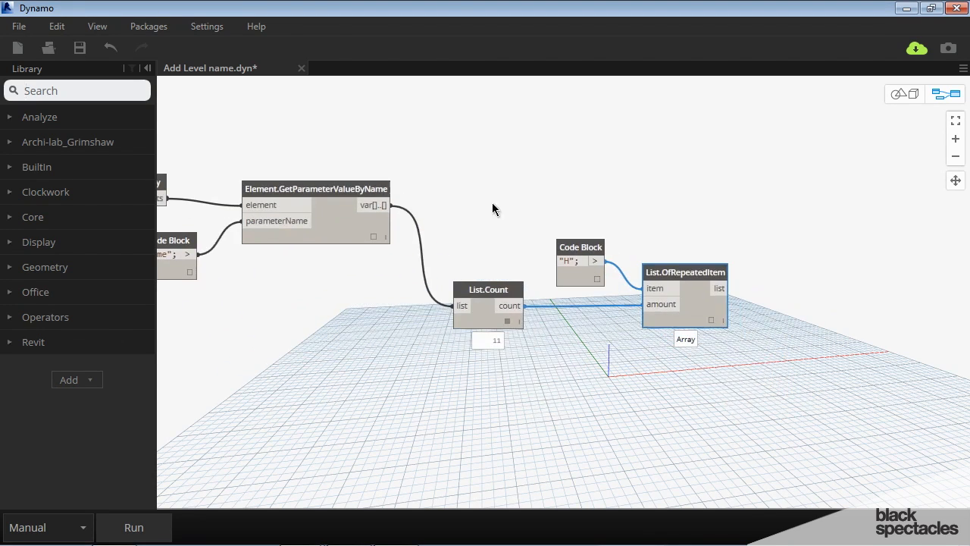
{"action": "mouse_move", "coordinate": [713, 326]}
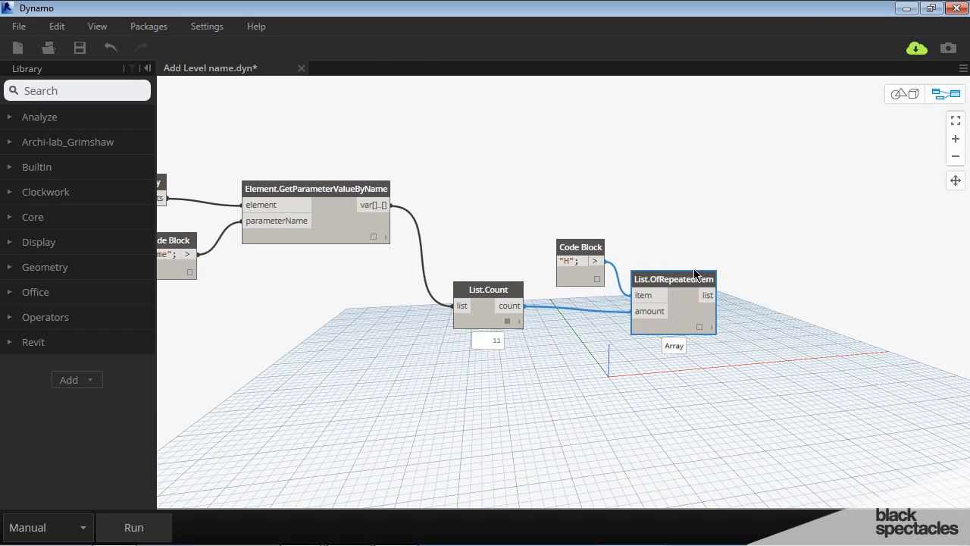
{"action": "left_click_drag", "start_coordinate": [674, 279], "coordinate": [679, 271]}
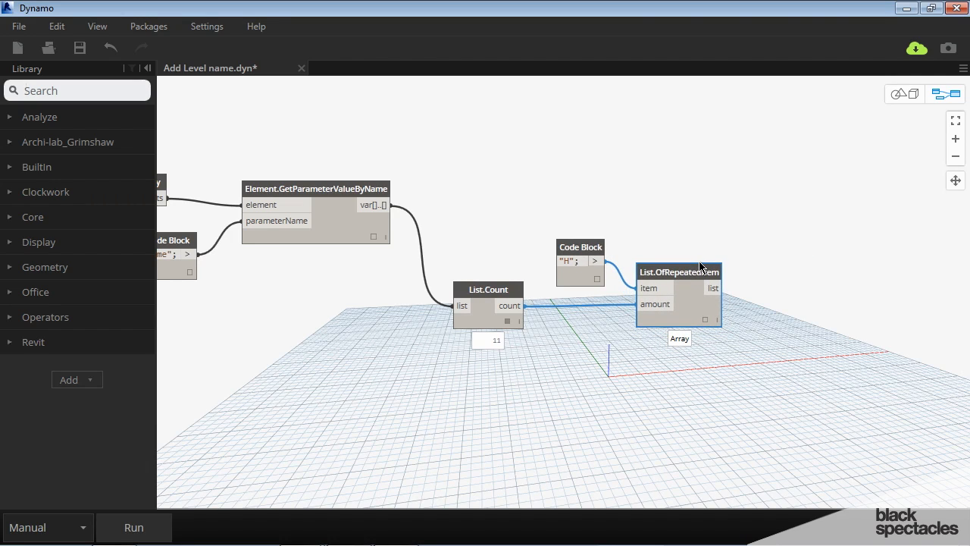
{"action": "mouse_move", "coordinate": [370, 198]}
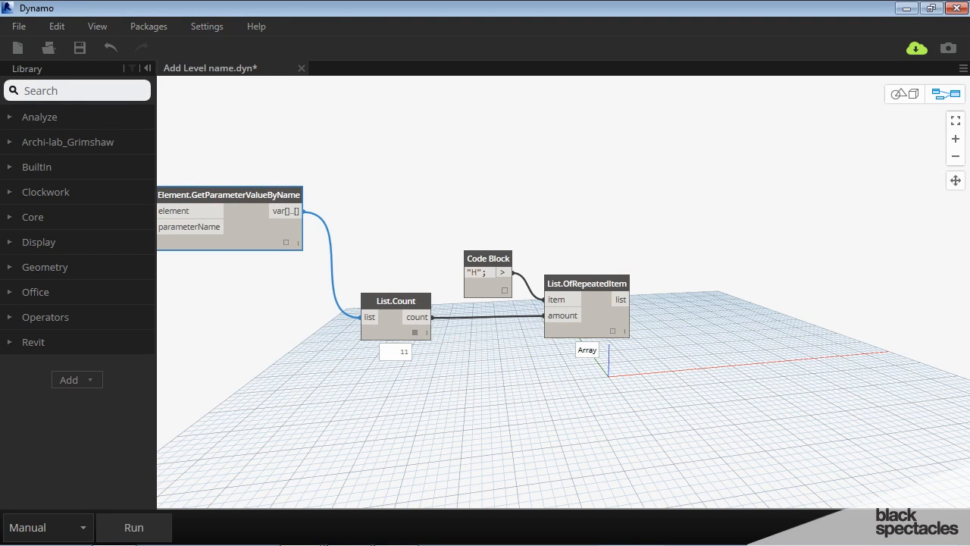
Step: Add List.Combine with a + operator as comb, joining the H list and level names
{"action": "type", "text": "list combine"}
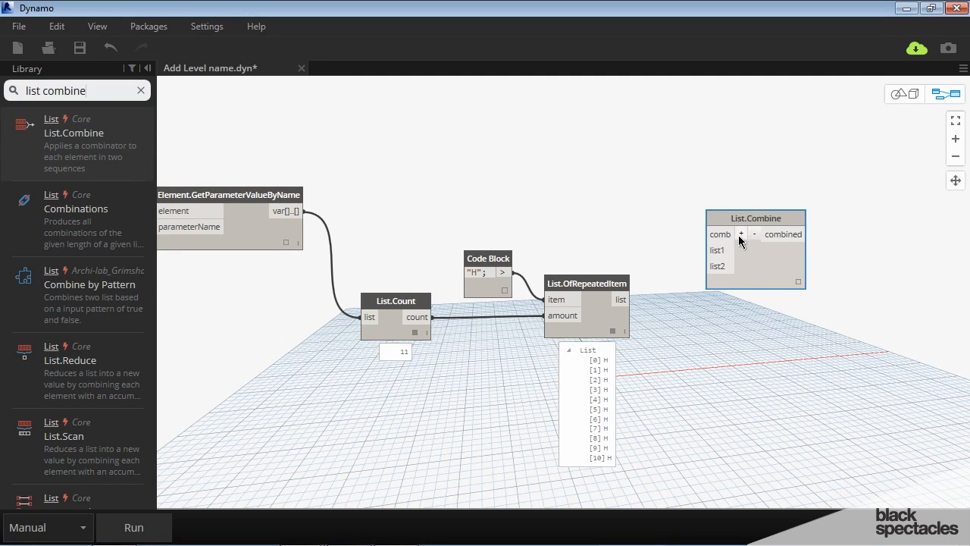
{"action": "left_click_drag", "start_coordinate": [755, 218], "coordinate": [774, 215]}
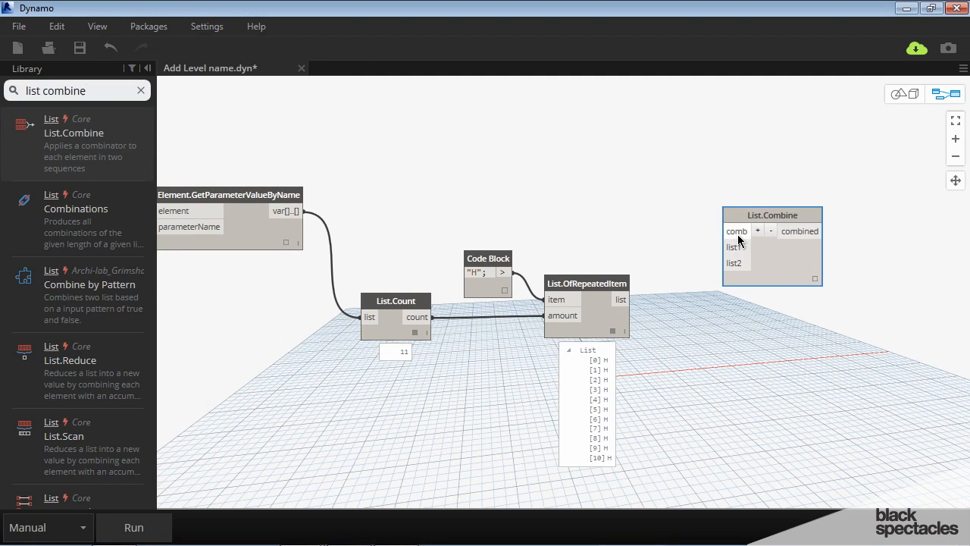
{"action": "mouse_move", "coordinate": [737, 230]}
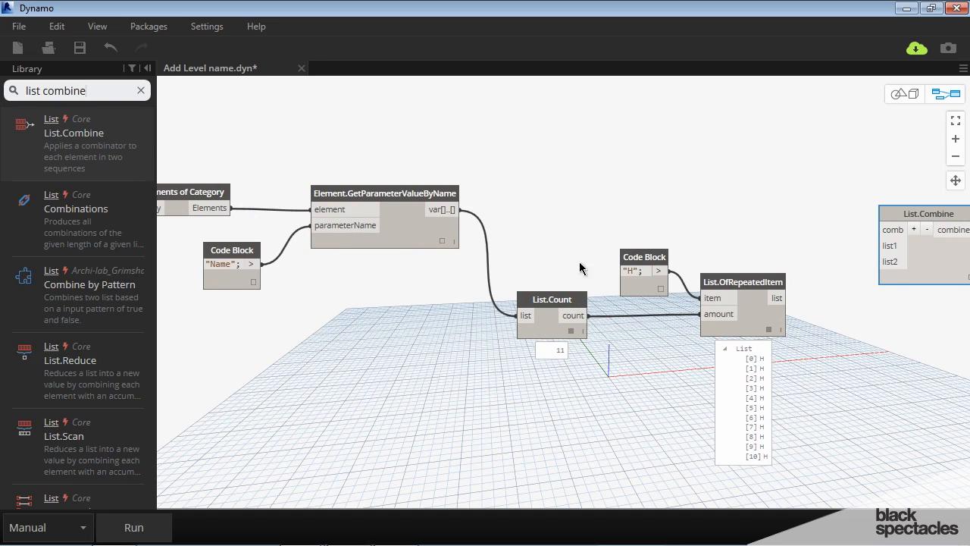
{"action": "mouse_move", "coordinate": [737, 276]}
{"action": "type", "text": "+"}
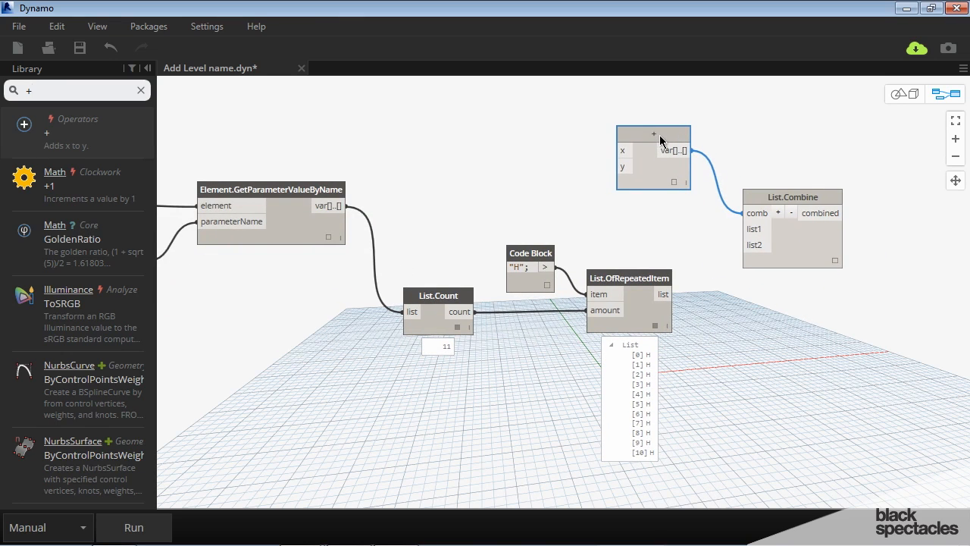
{"action": "mouse_move", "coordinate": [794, 202]}
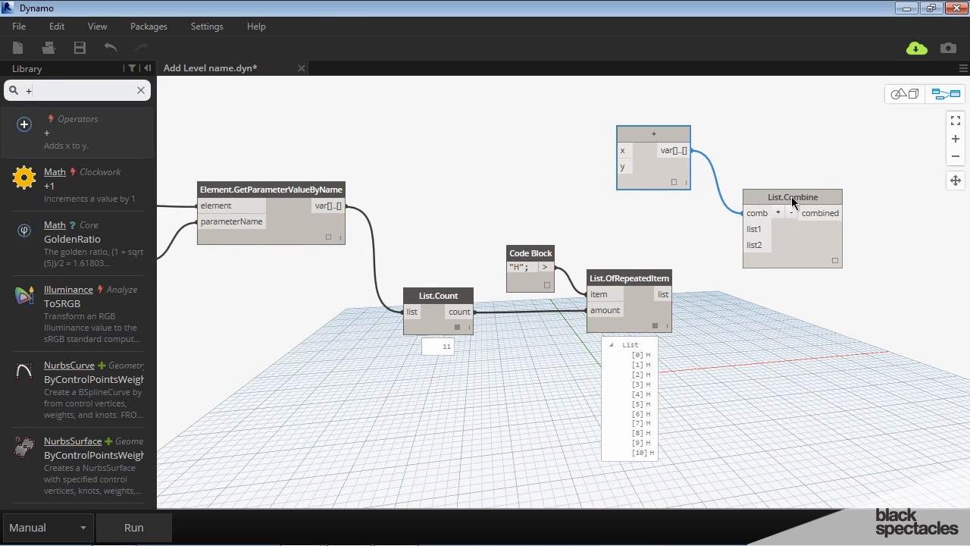
{"action": "left_click_drag", "start_coordinate": [795, 197], "coordinate": [798, 185]}
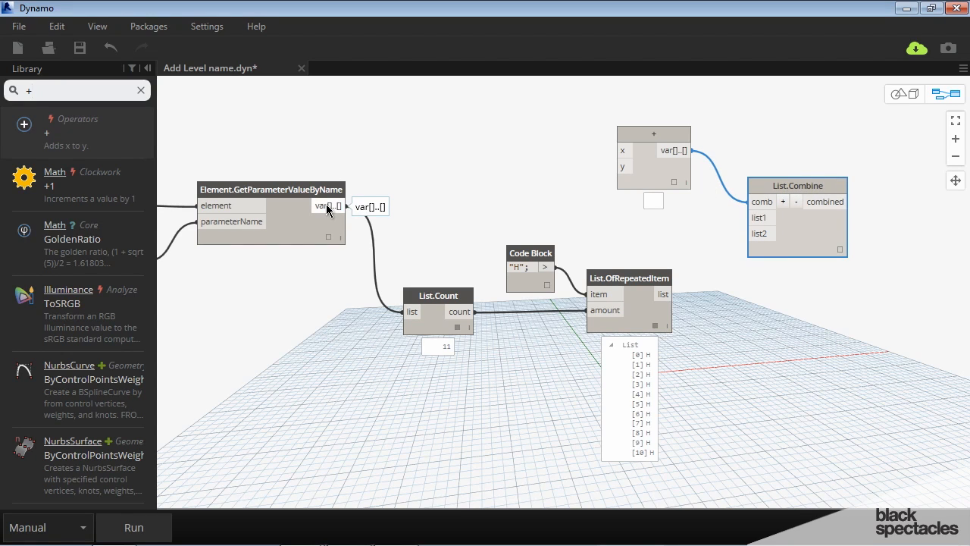
{"action": "mouse_move", "coordinate": [391, 240]}
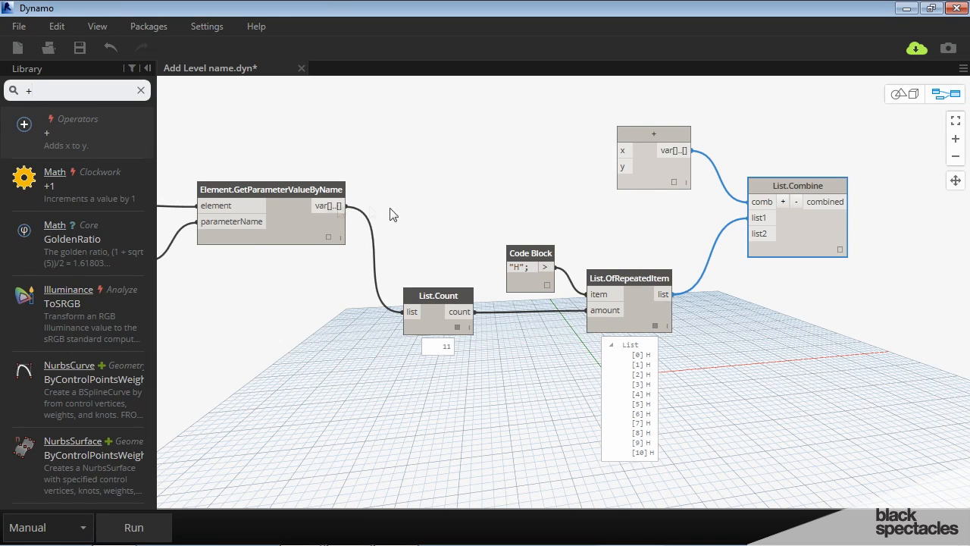
{"action": "left_click_drag", "start_coordinate": [341, 207], "coordinate": [761, 234]}
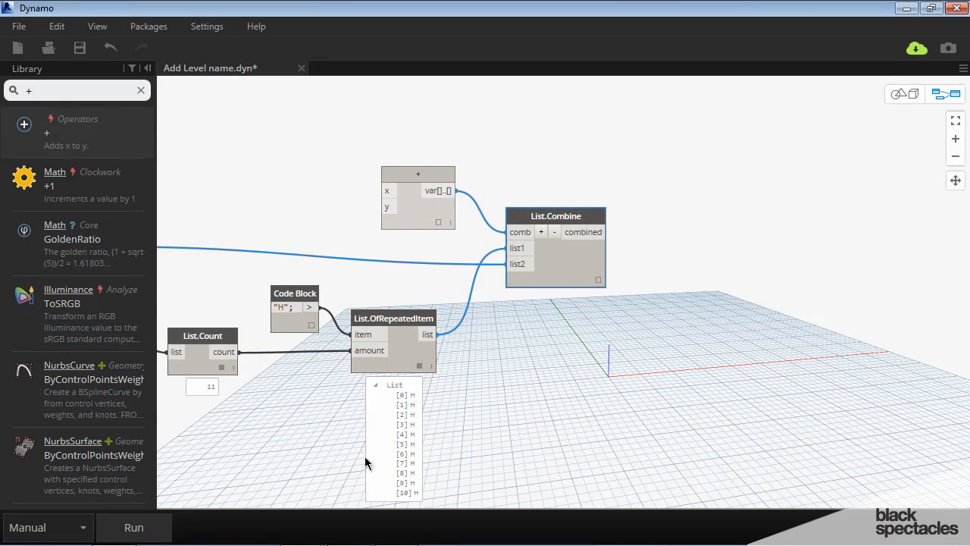
Step: Run the graph, change the Code Block to "H " and rerun to get H LEVEL 1 through H ROOF
{"action": "left_click", "coordinate": [134, 527]}
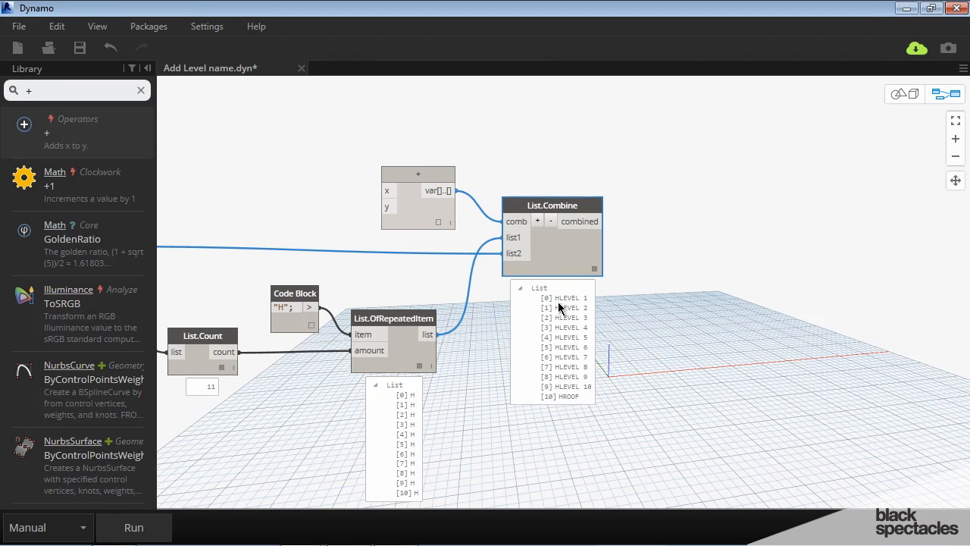
{"action": "mouse_move", "coordinate": [595, 306]}
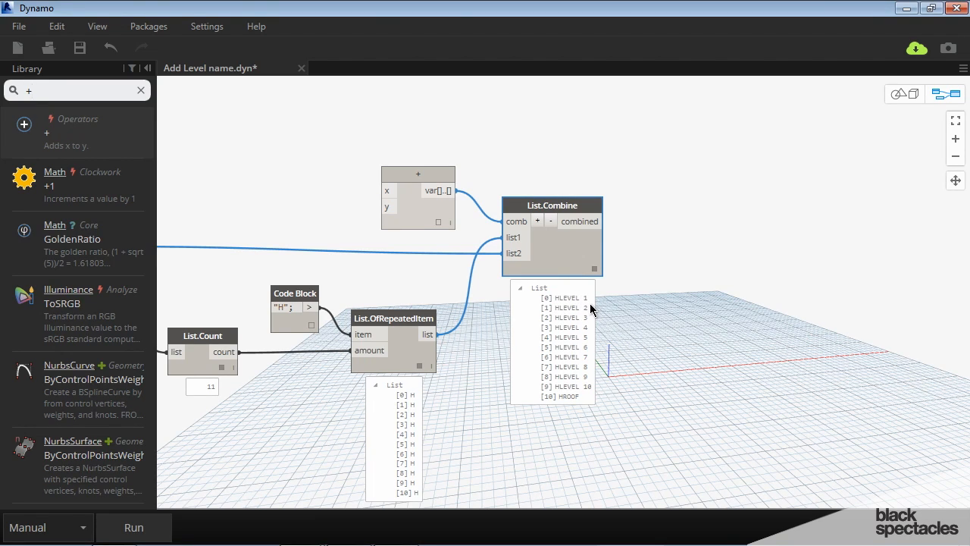
{"action": "mouse_move", "coordinate": [564, 303]}
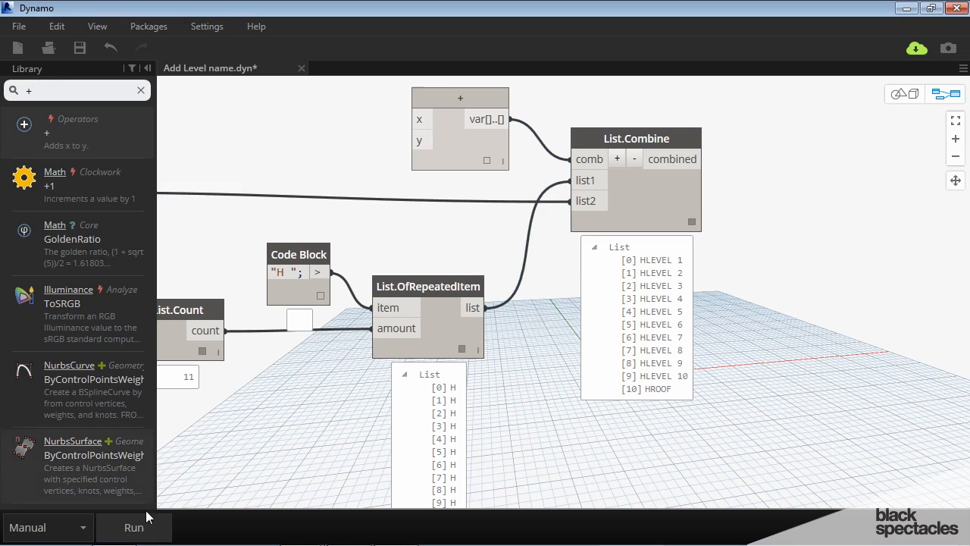
{"action": "left_click", "coordinate": [133, 528]}
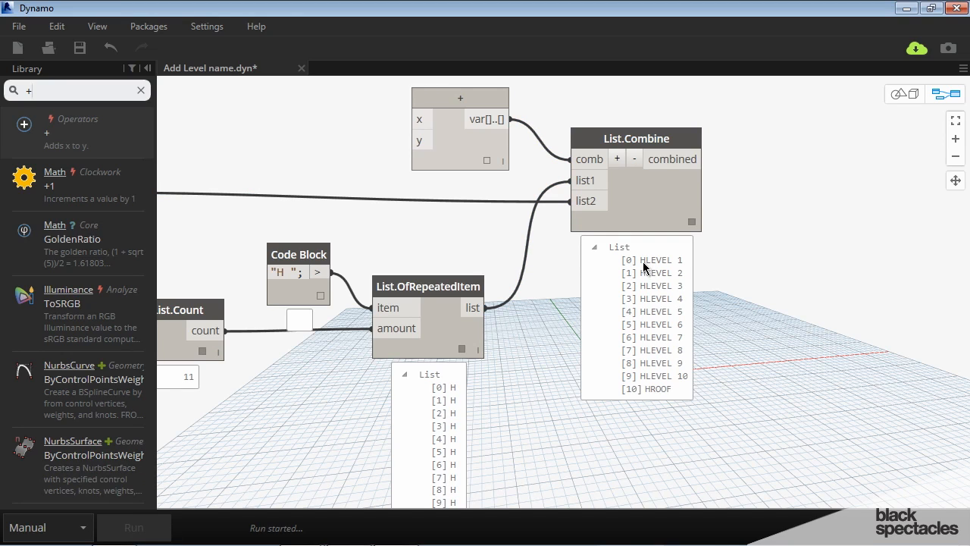
{"action": "mouse_move", "coordinate": [659, 378]}
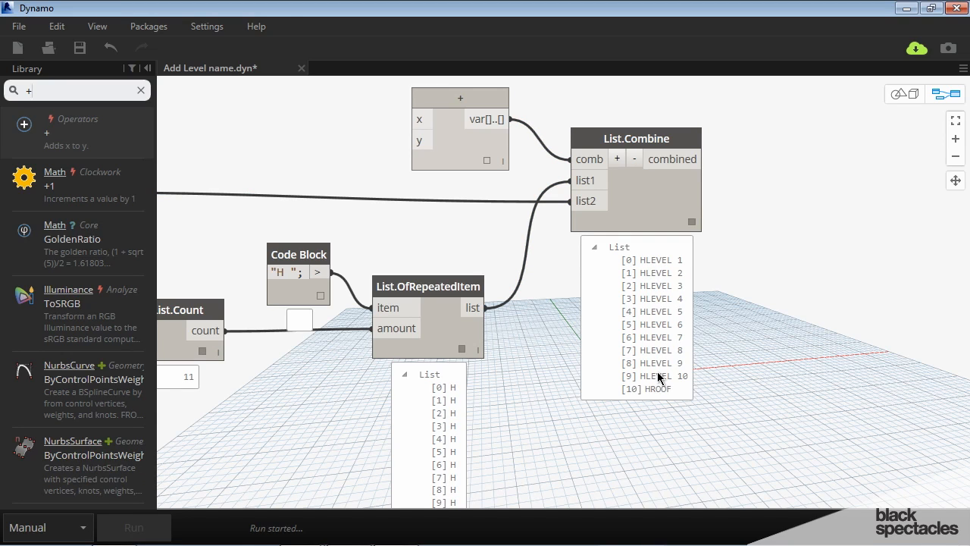
{"action": "left_click", "coordinate": [133, 527]}
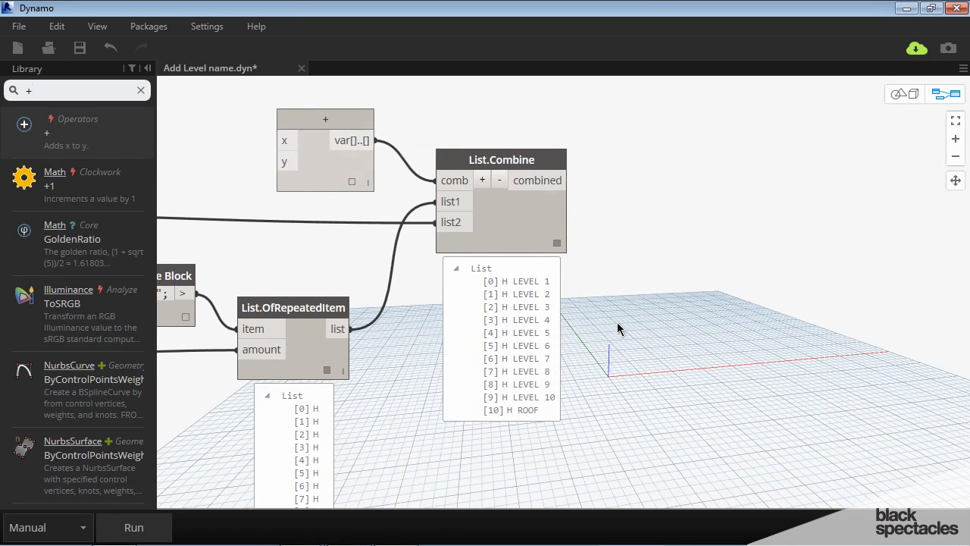
Step: Add Element.SetParameterByName fed by the level elements and a "Name" Code Block
{"action": "scroll", "scroll_direction": "down", "scroll_amount": 3}
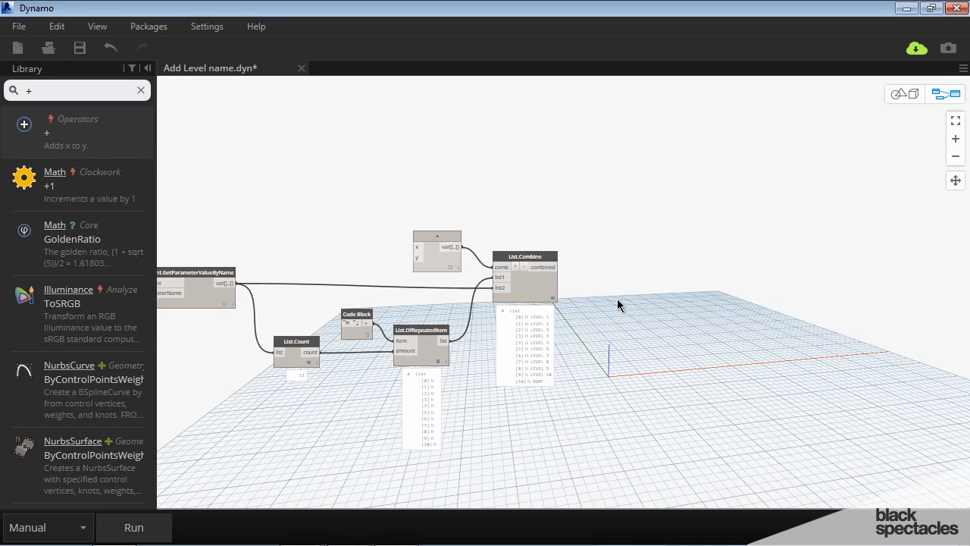
{"action": "mouse_move", "coordinate": [651, 285]}
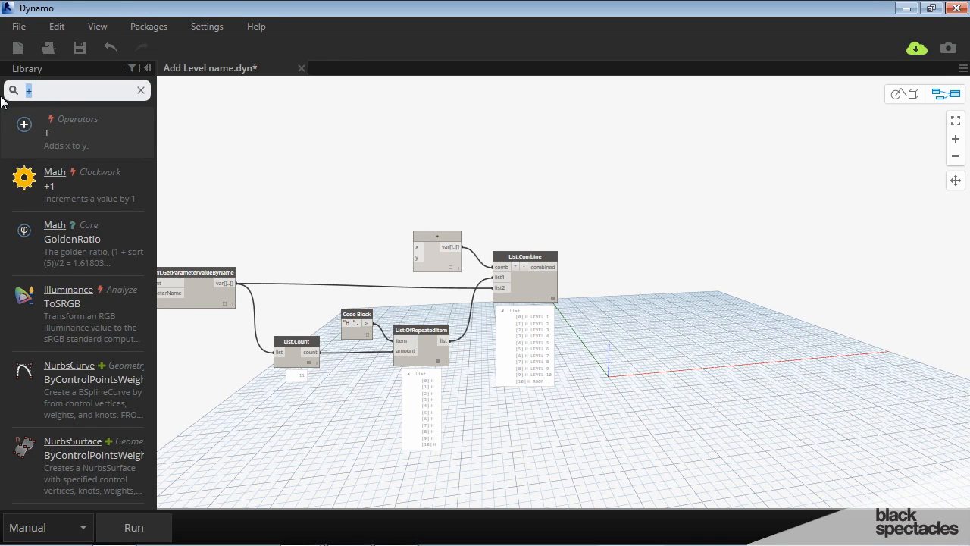
{"action": "type", "text": "set parameter by name"}
{"action": "type", "text": "\""}
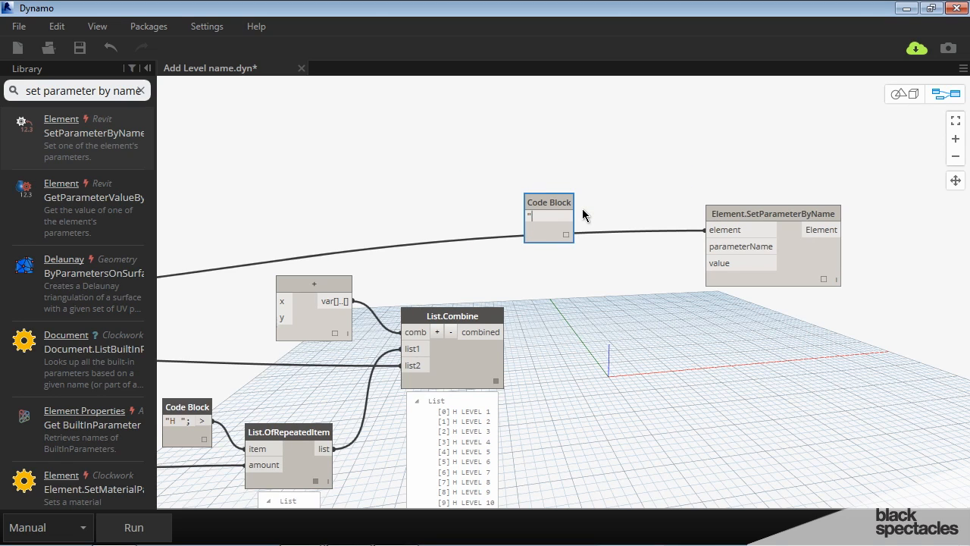
{"action": "type", "text": "Name\";"}
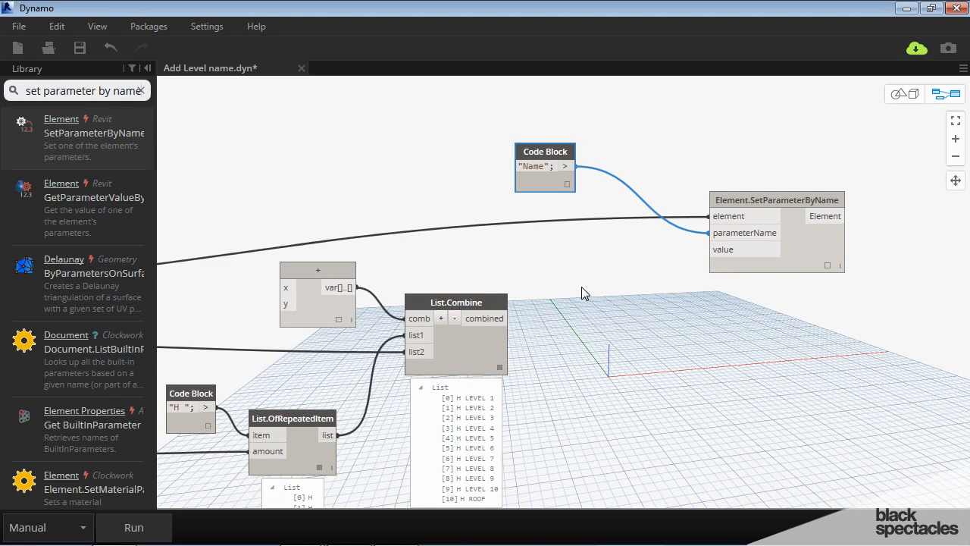
{"action": "mouse_move", "coordinate": [513, 306]}
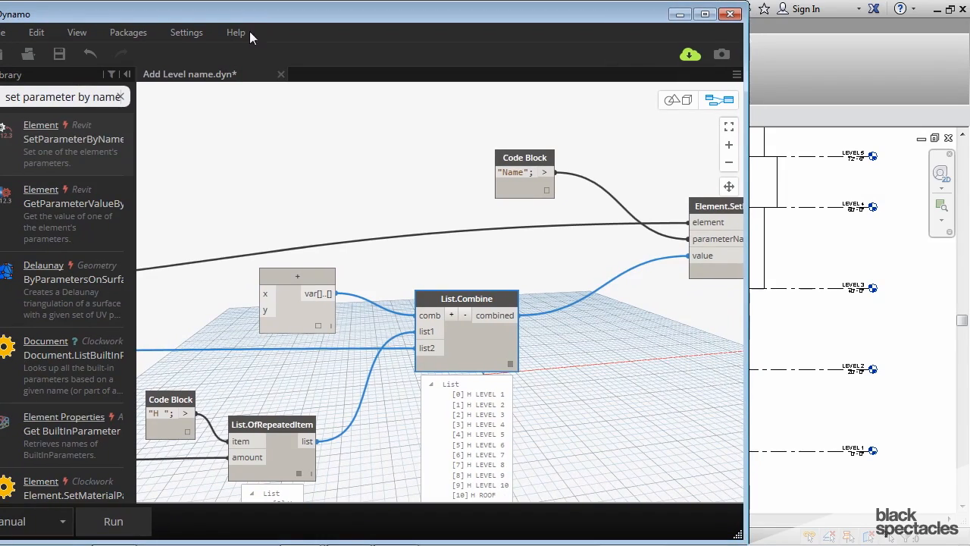
Step: Run the graph so Revit's elevation shows levels renamed H LEVEL 1 through H ROOF
{"action": "left_click", "coordinate": [112, 522]}
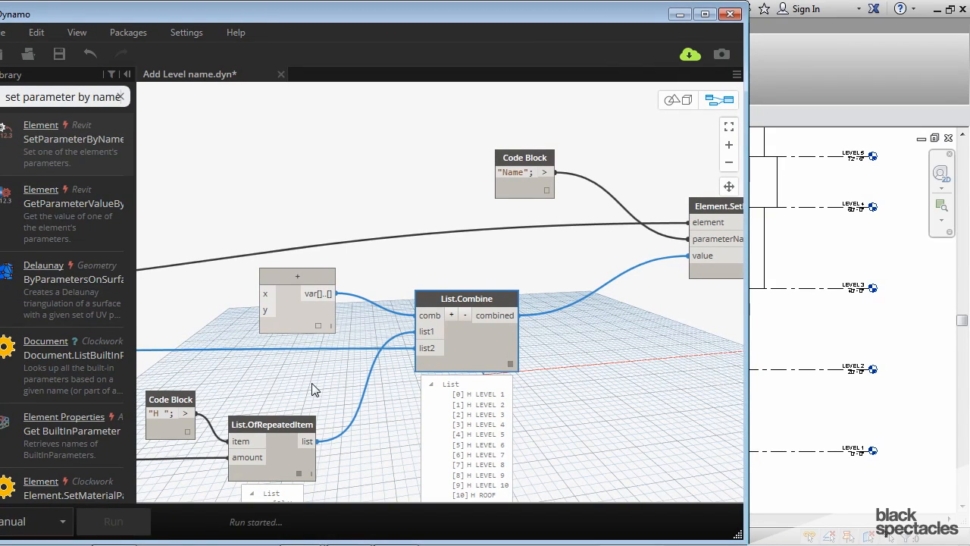
{"action": "mouse_move", "coordinate": [848, 378]}
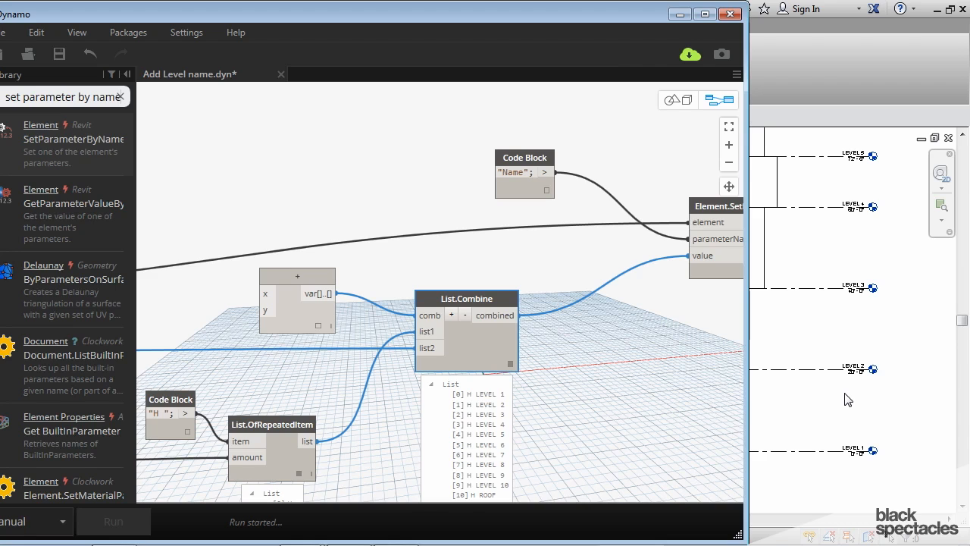
{"action": "left_click", "coordinate": [113, 522]}
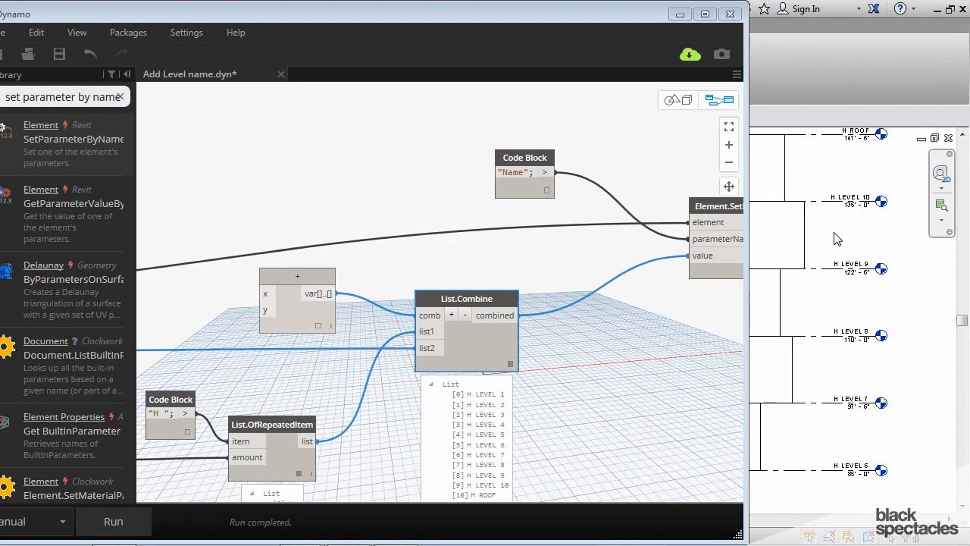
{"action": "mouse_move", "coordinate": [872, 276]}
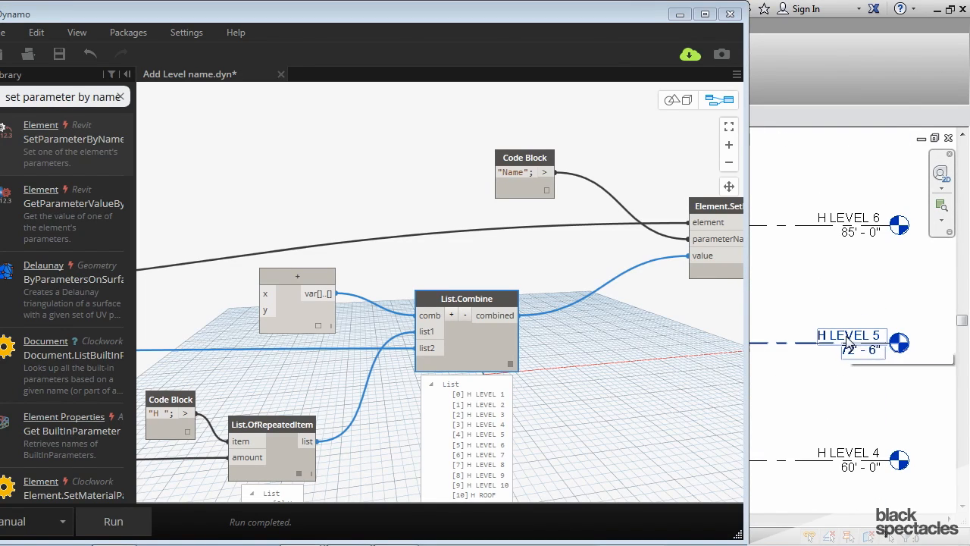
{"action": "mouse_move", "coordinate": [852, 341]}
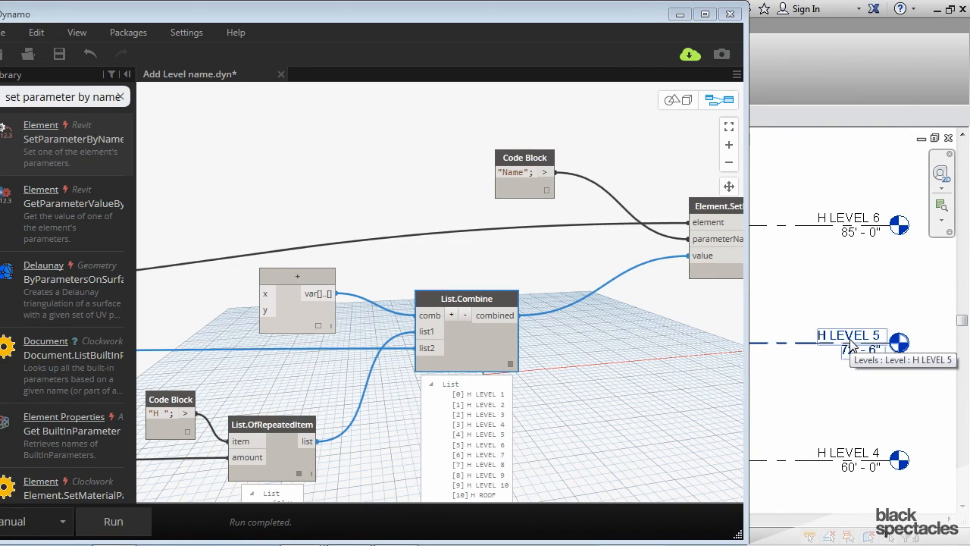